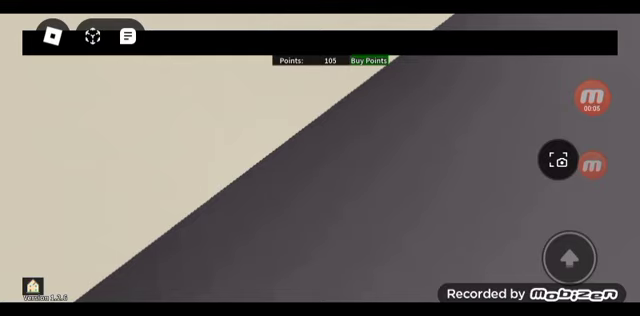
Expand the Mobizen recorder bubble to show stop, pause, screenshot and webcam controls
click(599, 99)
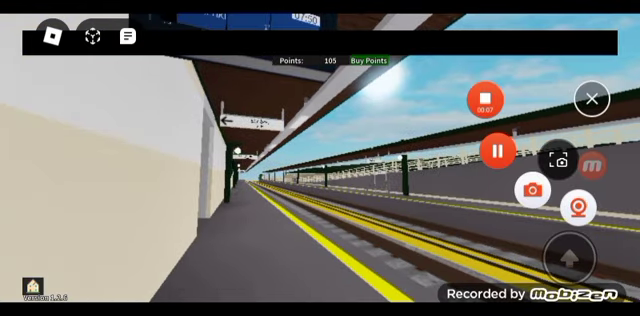